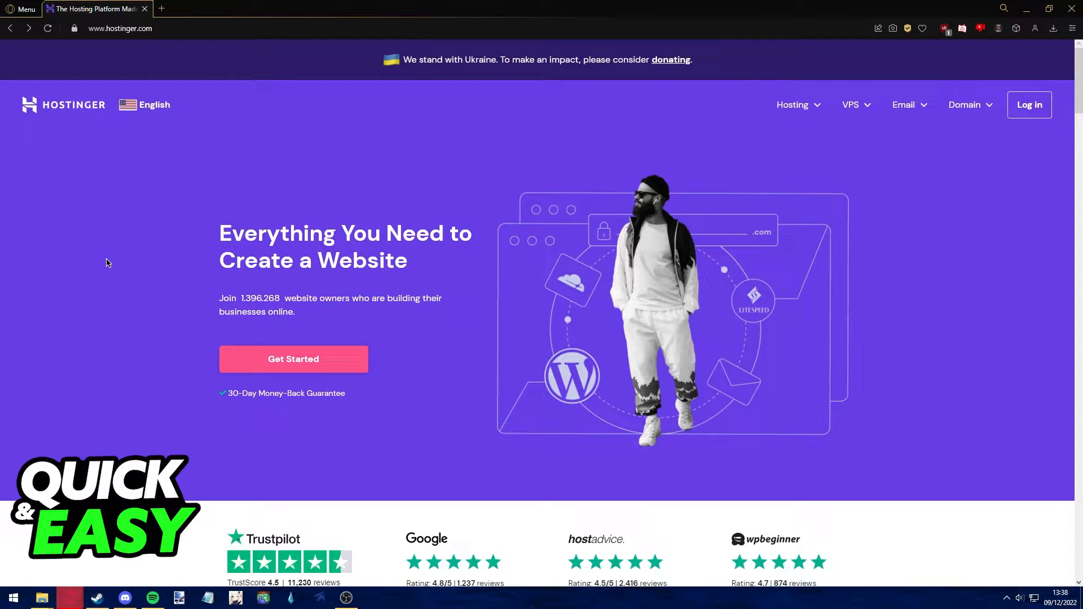
- Go from the Hostinger homepage to the account login page via Log in
{"action": "left_click", "coordinate": [1028, 104]}
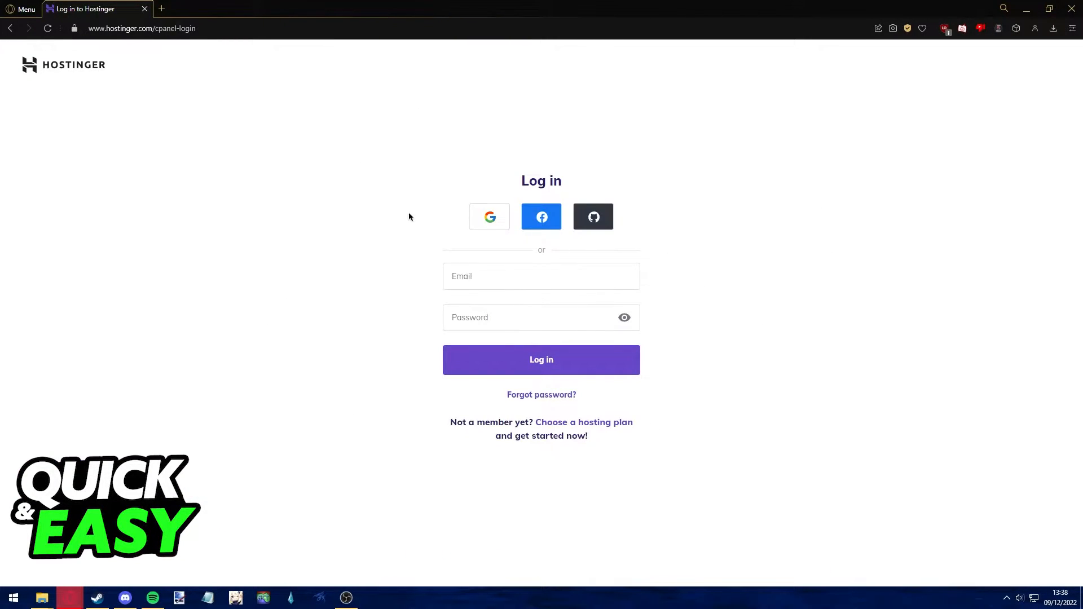
{"action": "mouse_move", "coordinate": [602, 170]}
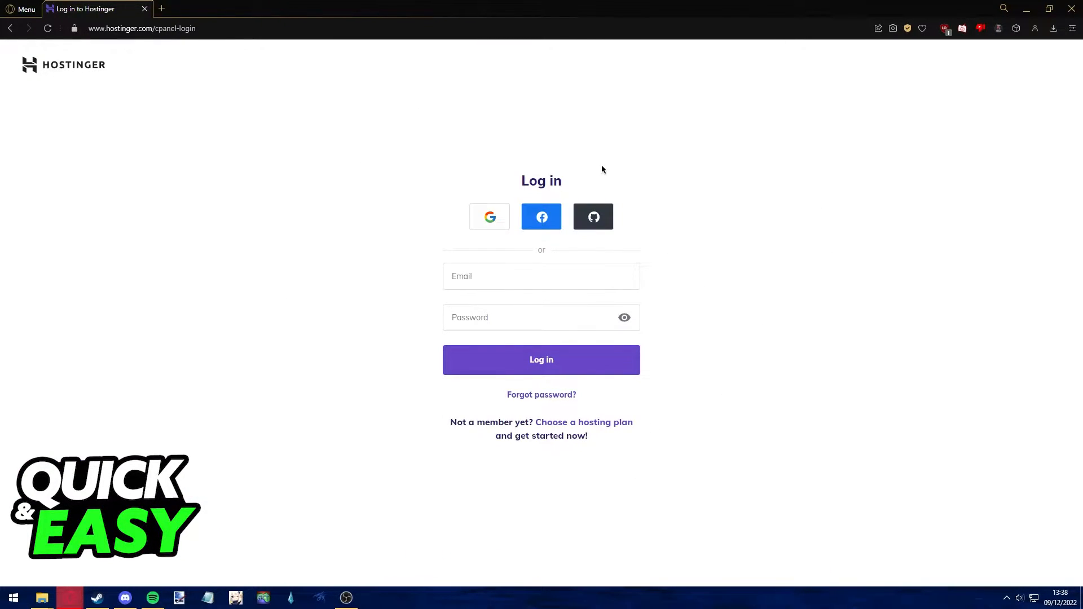
{"action": "mouse_move", "coordinate": [679, 126]}
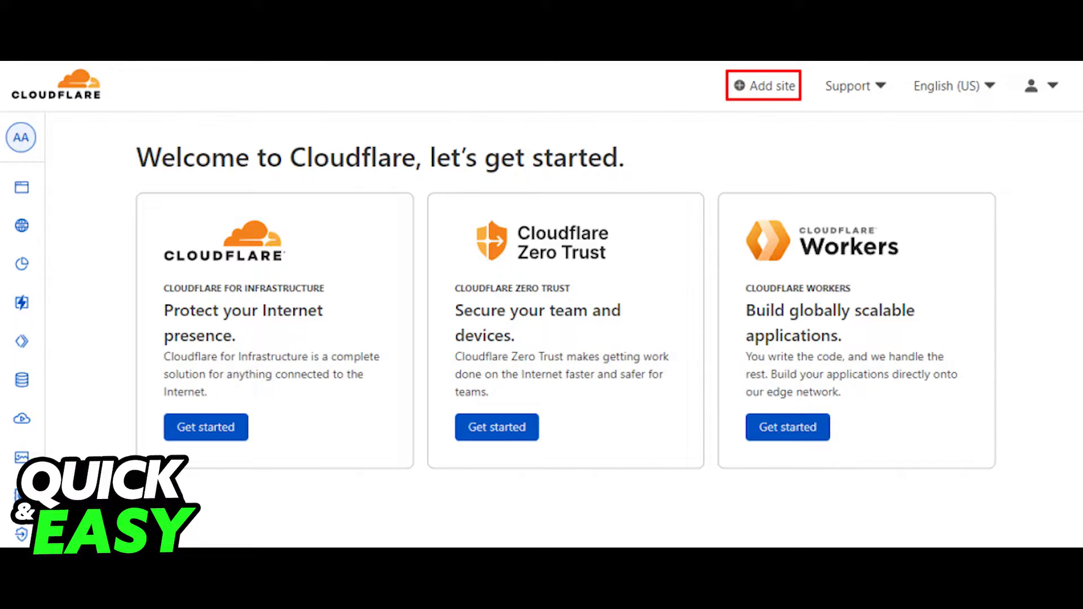
- Add example.com as a new Cloudflare site and reach its DNS records review page
{"action": "left_click", "coordinate": [762, 86]}
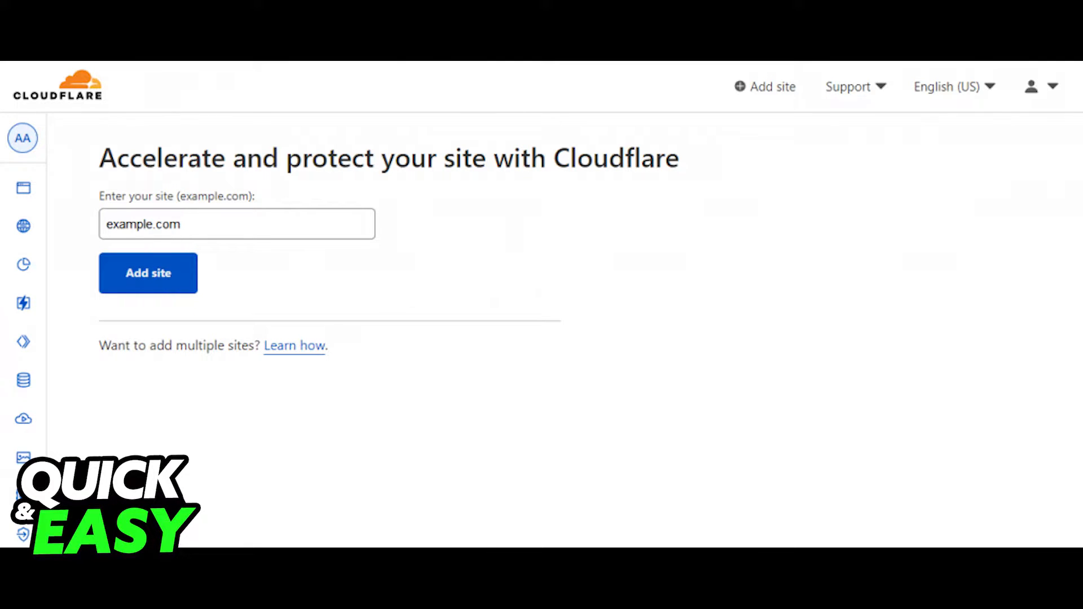
{"action": "left_click", "coordinate": [148, 273]}
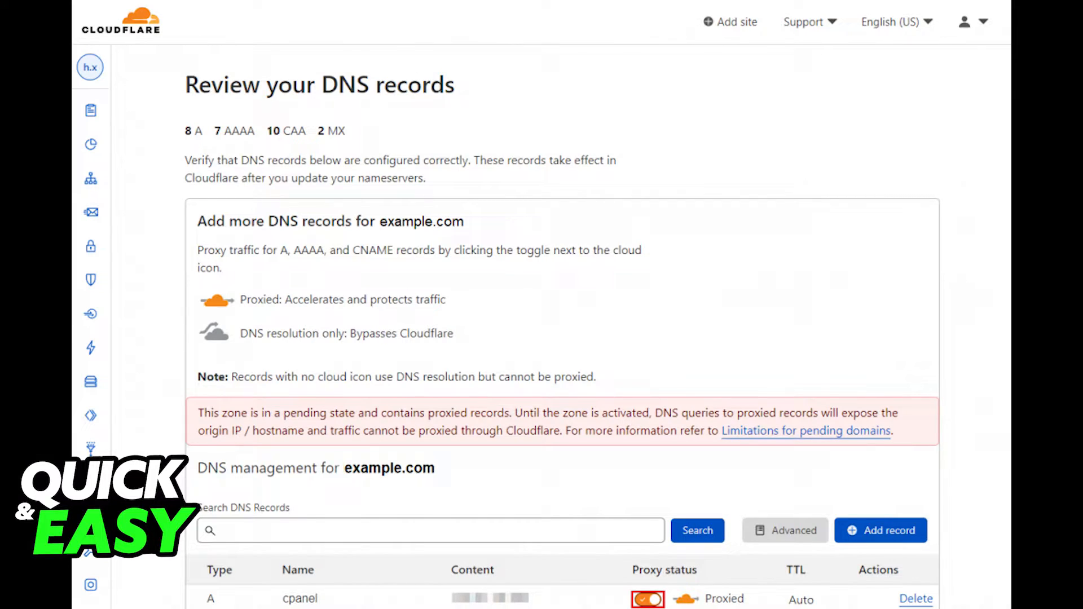